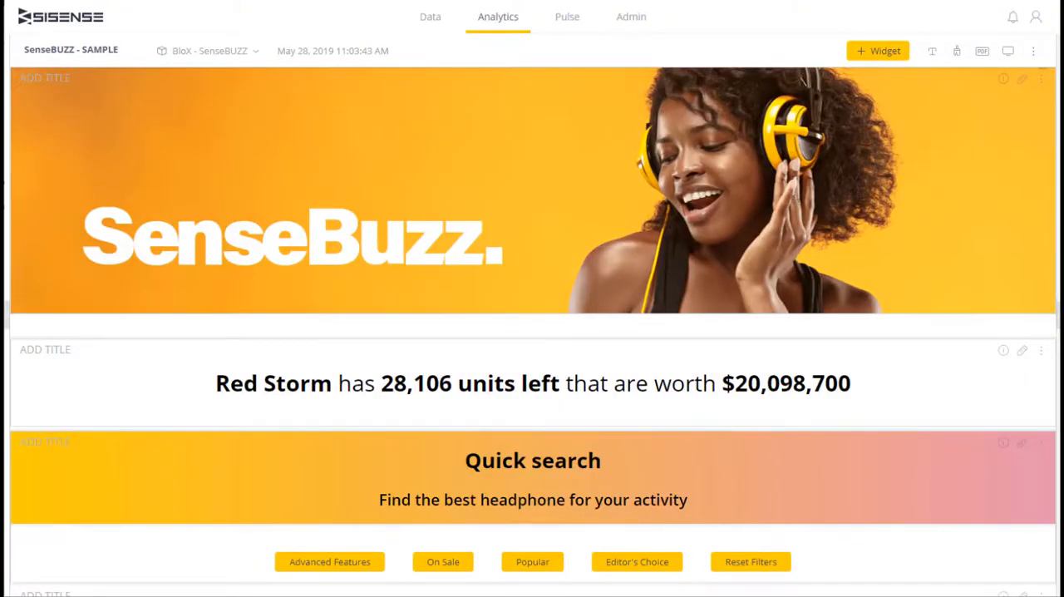
- Scroll the SenseBuzz dashboard down past the banner and Quick search to the Compare Specs carousels
scroll("down", 3)
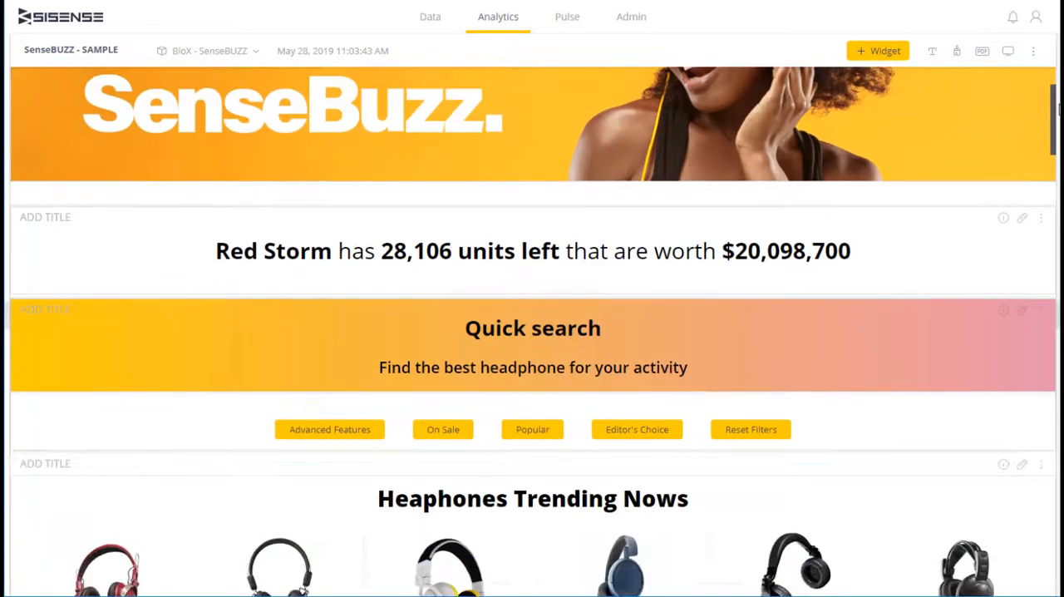
scroll("down", 3)
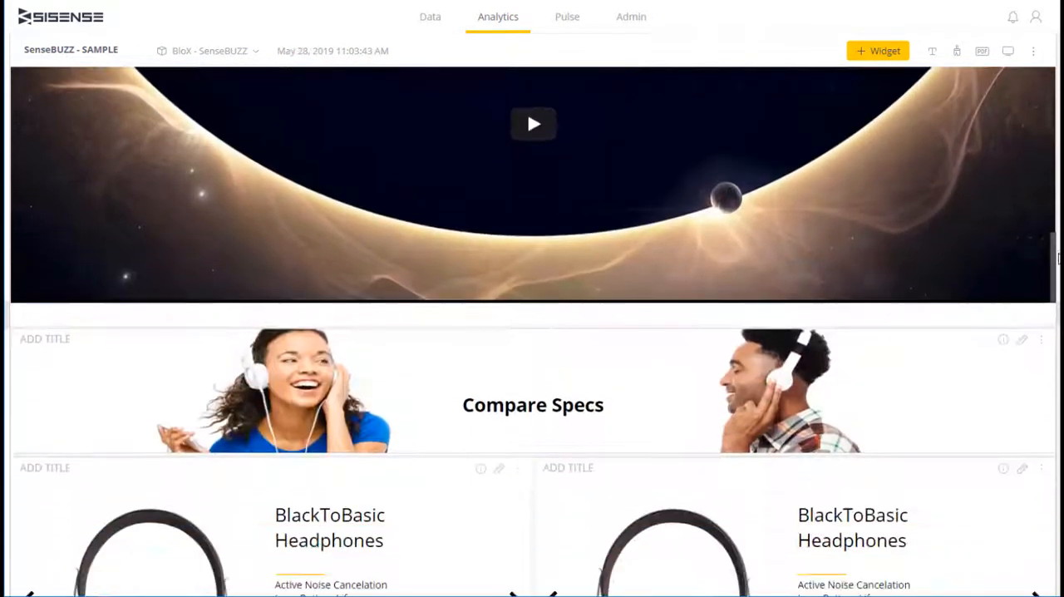
scroll("down", 3)
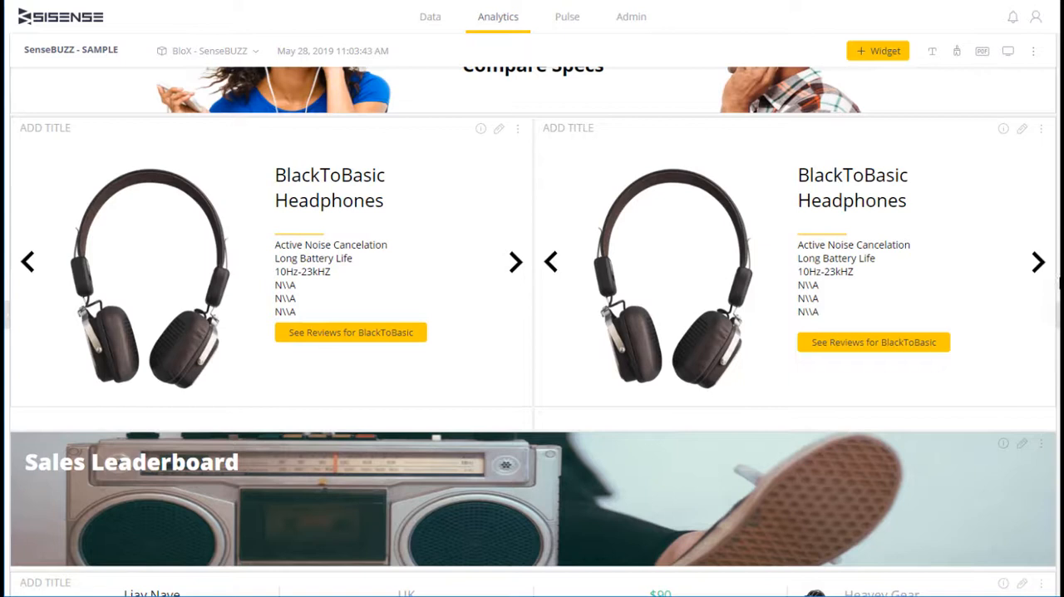
- Advance the headphone carousels twice to show Tune Sting On-Ear and Red Storm
left_click(514, 261)
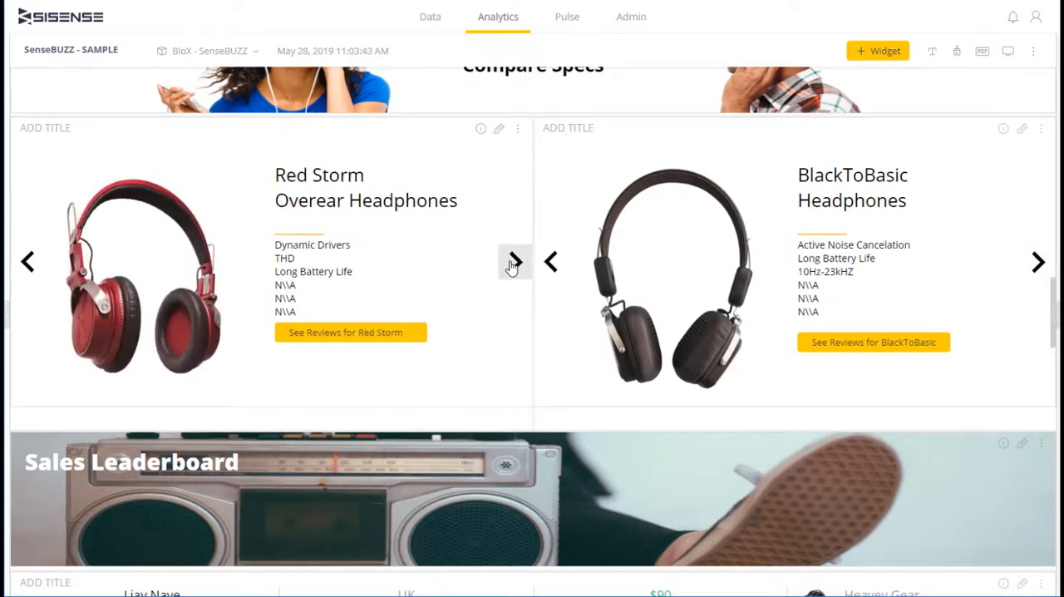
left_click(514, 261)
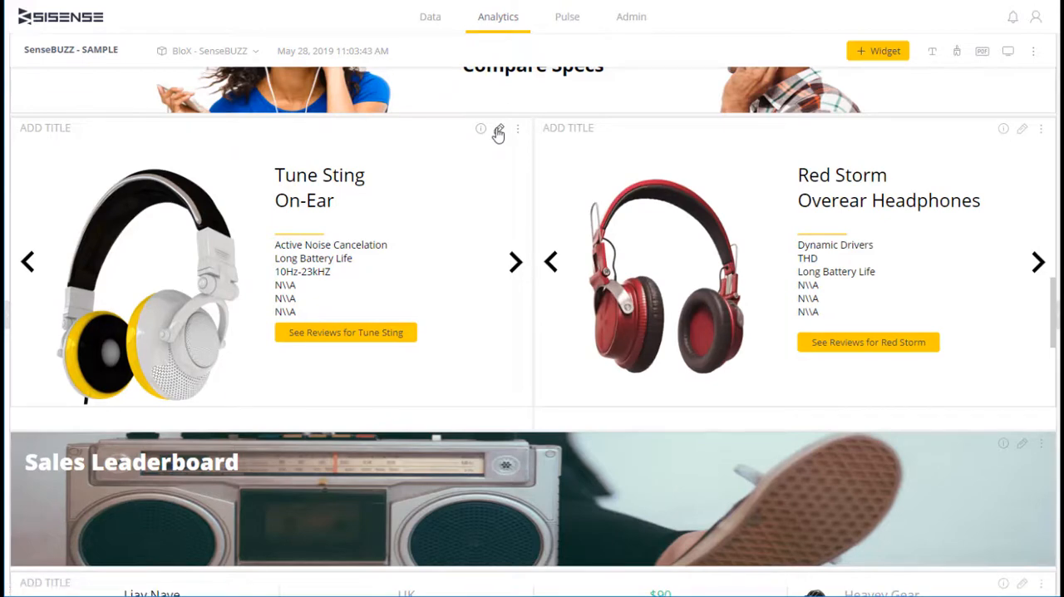
- Open the first Compare Specs carousel in the BloX editor and scroll through its JSON code
left_click(499, 129)
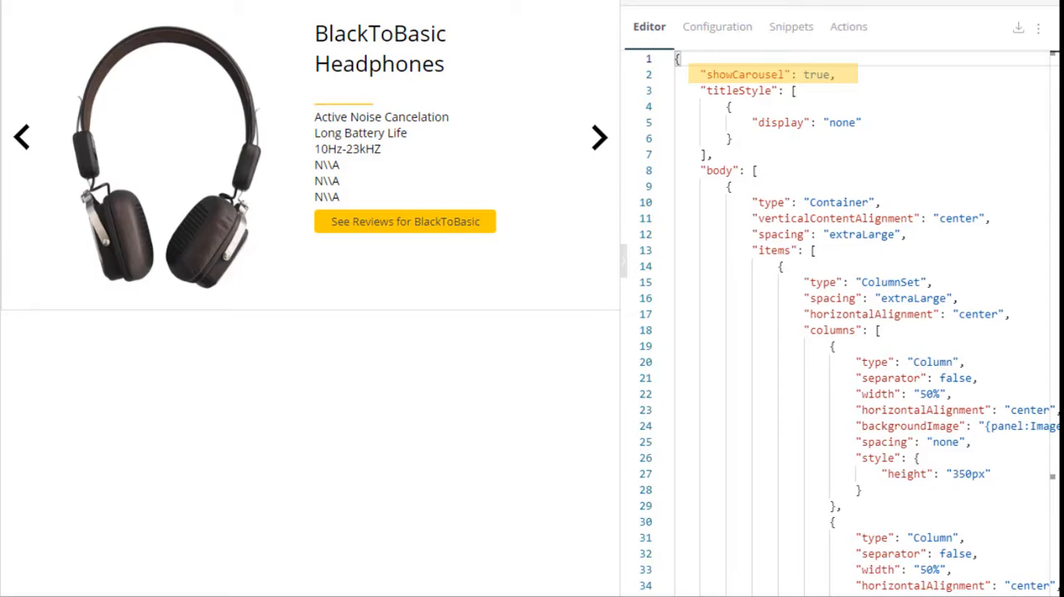
left_click(773, 74)
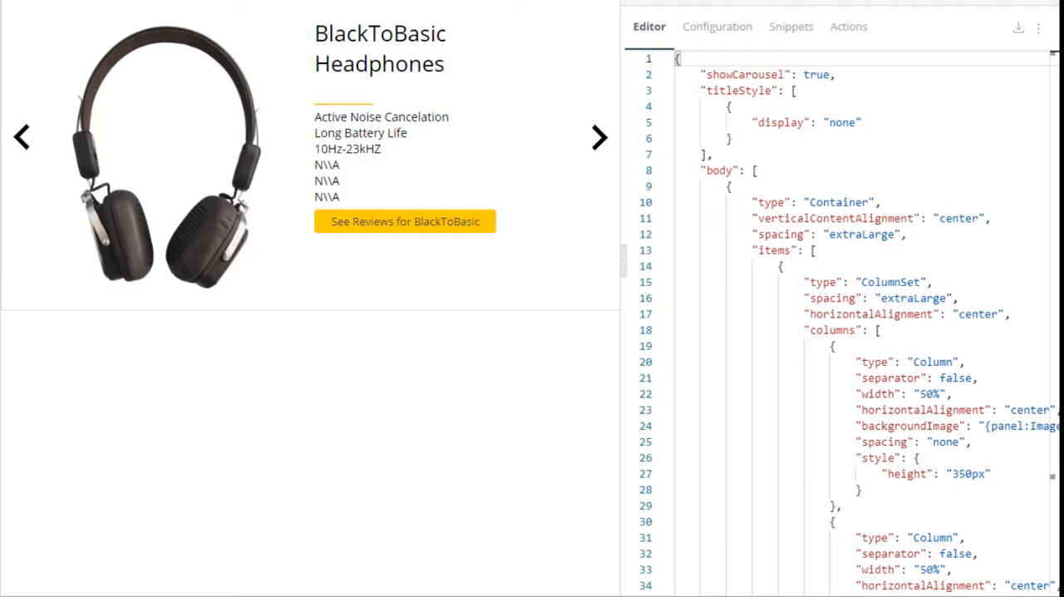
scroll("down", 3)
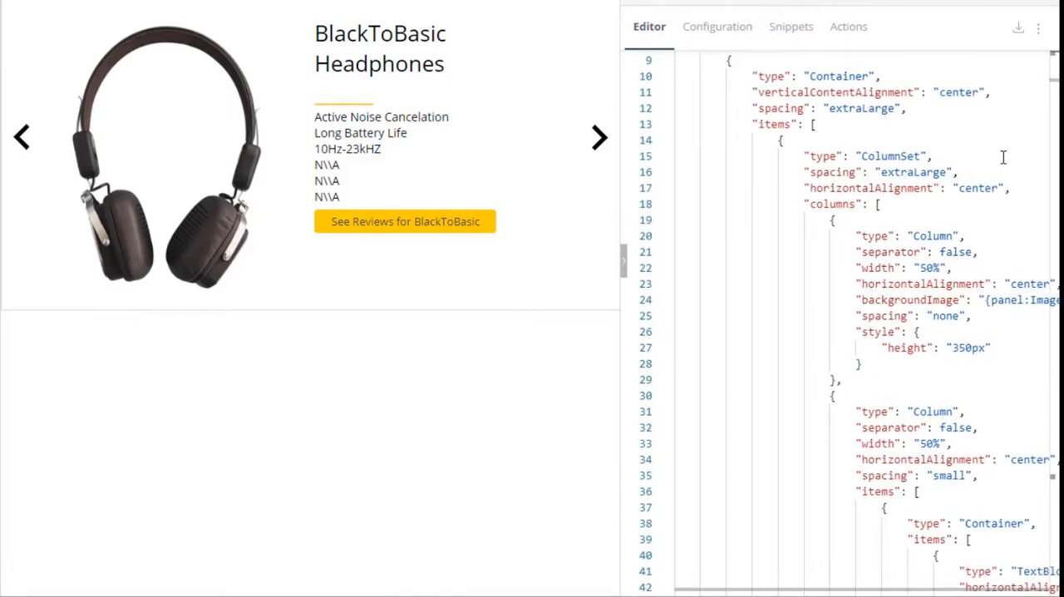
scroll("down", 3)
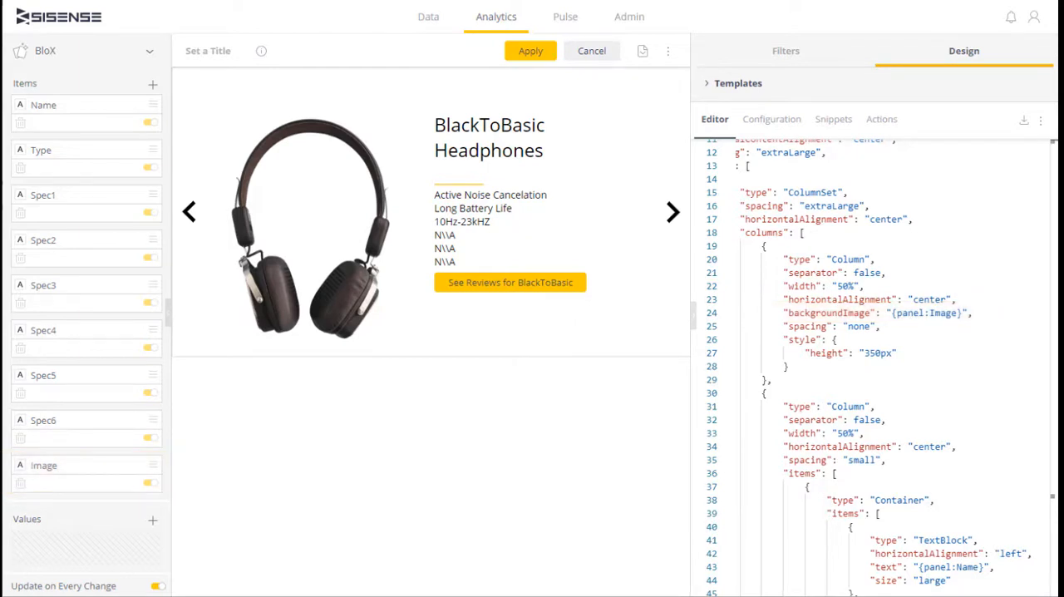
scroll("down", 3)
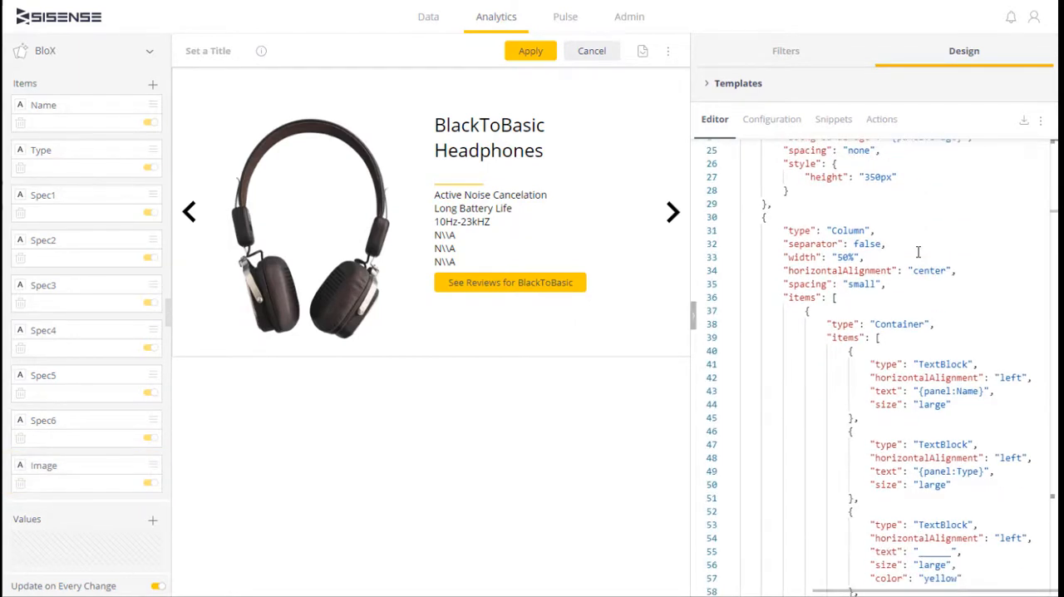
scroll("down", 3)
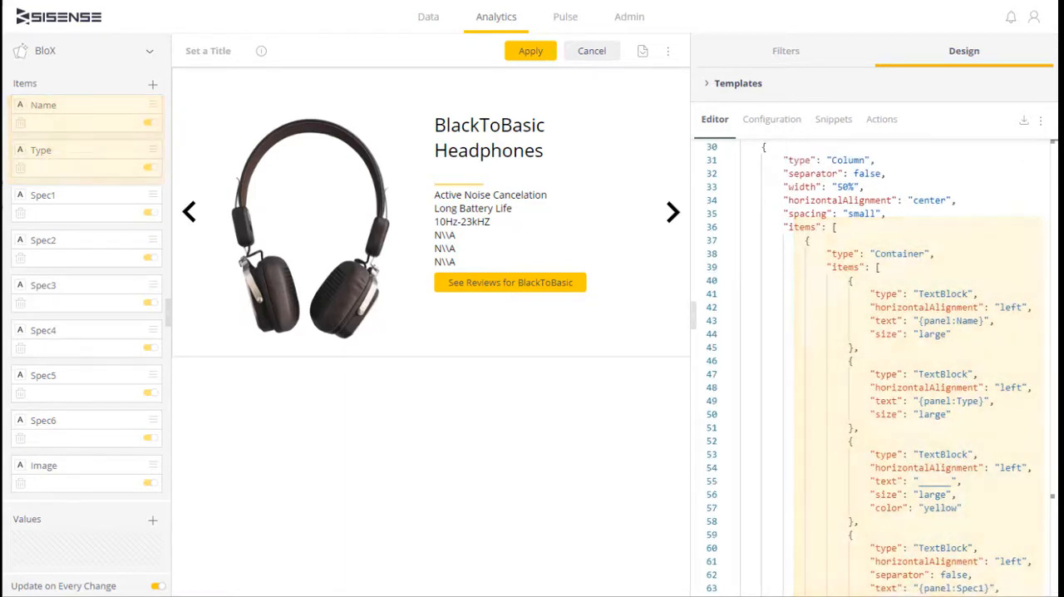
left_click(935, 320)
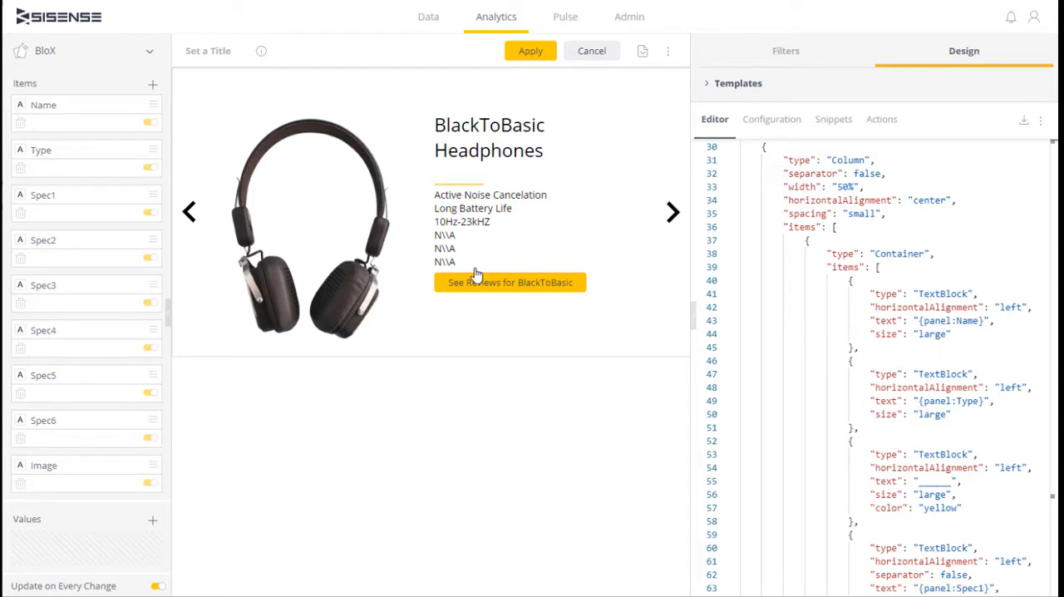
- Advance the editor preview carousel twice, from Red Storm to Tune Sting On-Ear
left_click(672, 211)
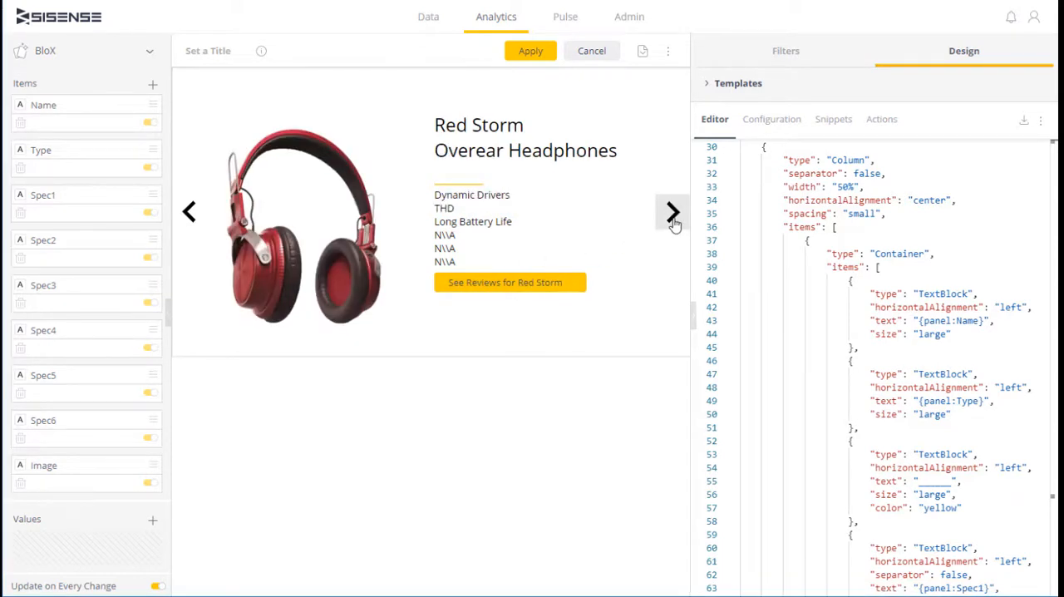
left_click(672, 212)
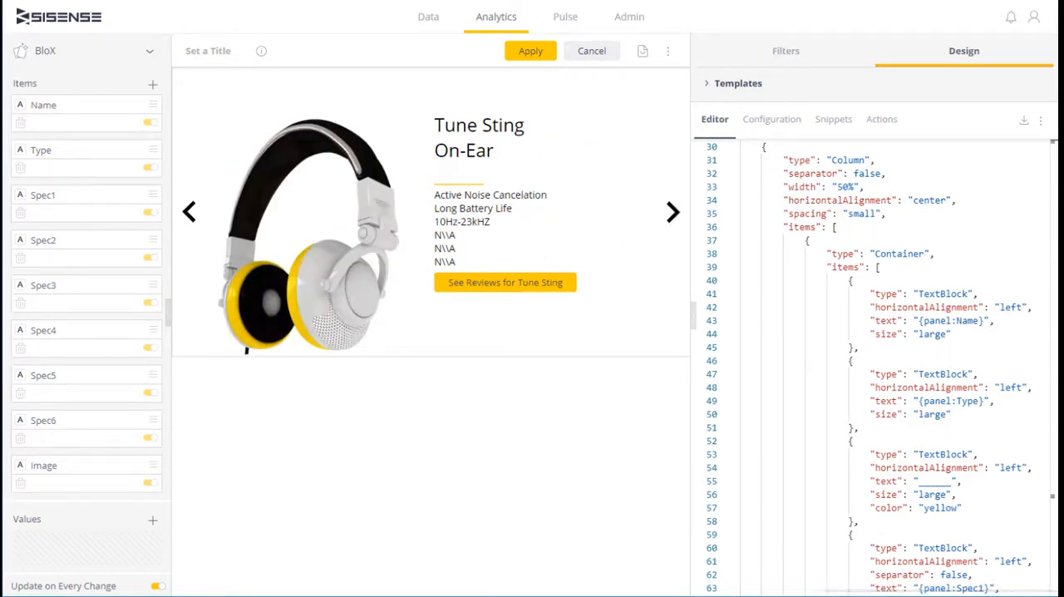